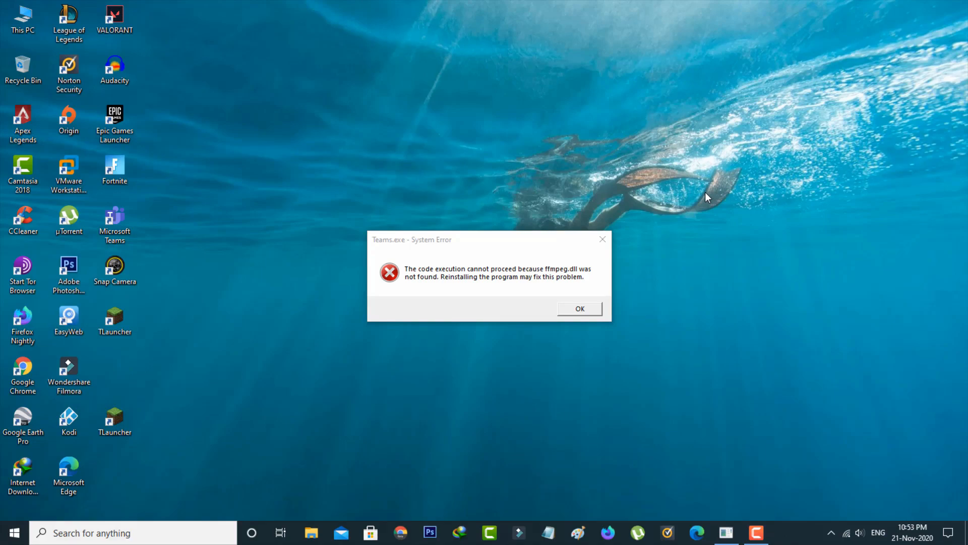
# Dismiss the Teams.exe system error about the missing ffmpeg.dll.
pyautogui.click(578, 308)
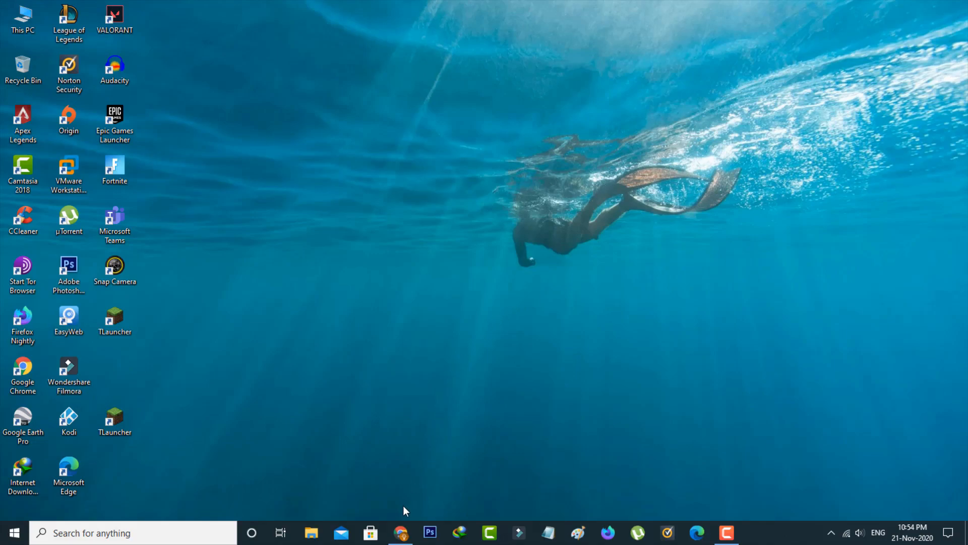
# Launch Chrome and search Google for 'ffmpeg.dll download'.
pyautogui.click(401, 533)
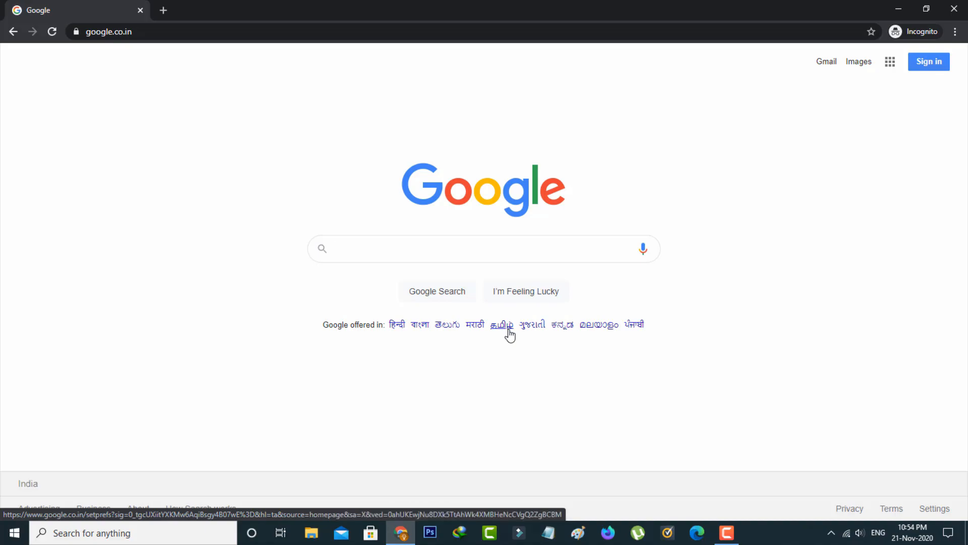
pyautogui.write('ffmpeg.dll download')
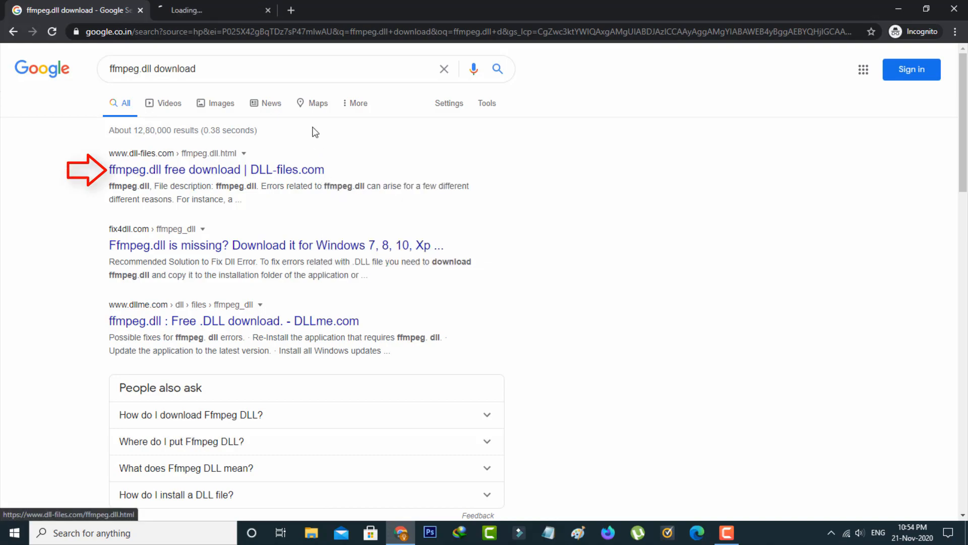
# Download the 64-bit ffmpeg.zip from DLL-files.com and open it in its folder.
pyautogui.click(216, 170)
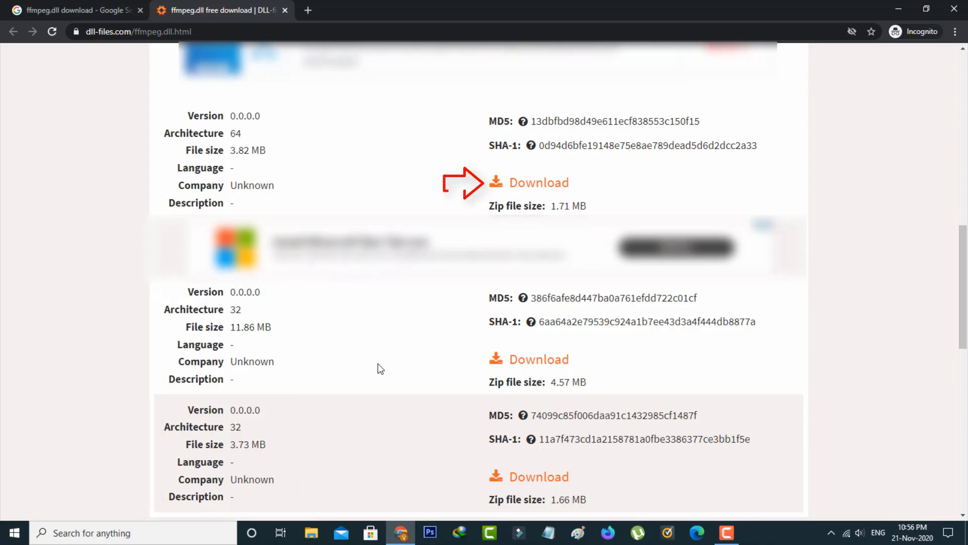
pyautogui.click(538, 182)
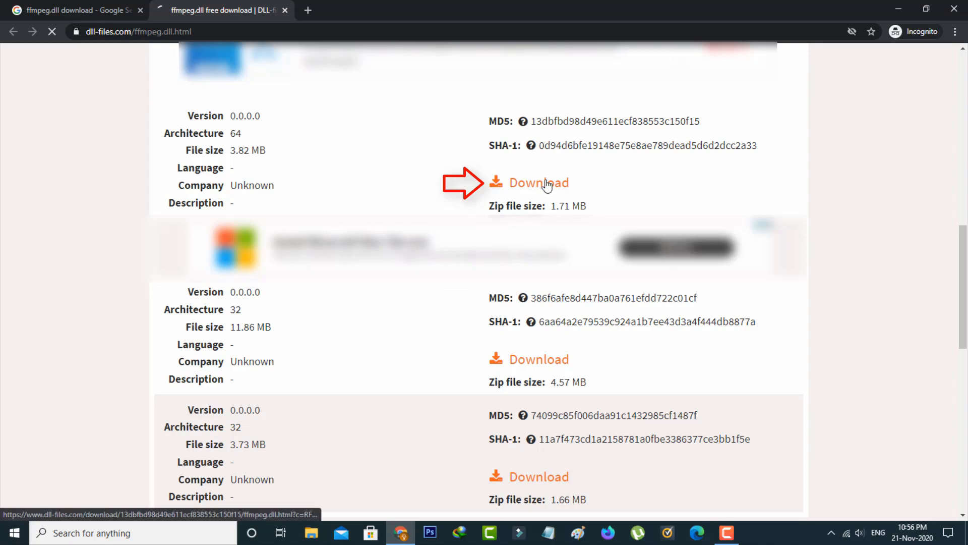
pyautogui.click(538, 182)
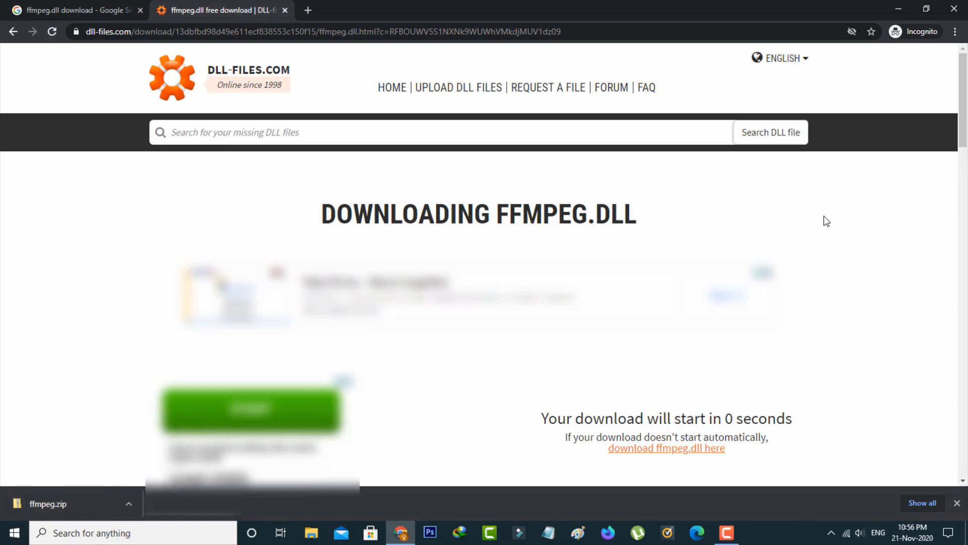
pyautogui.moveTo(913, 503)
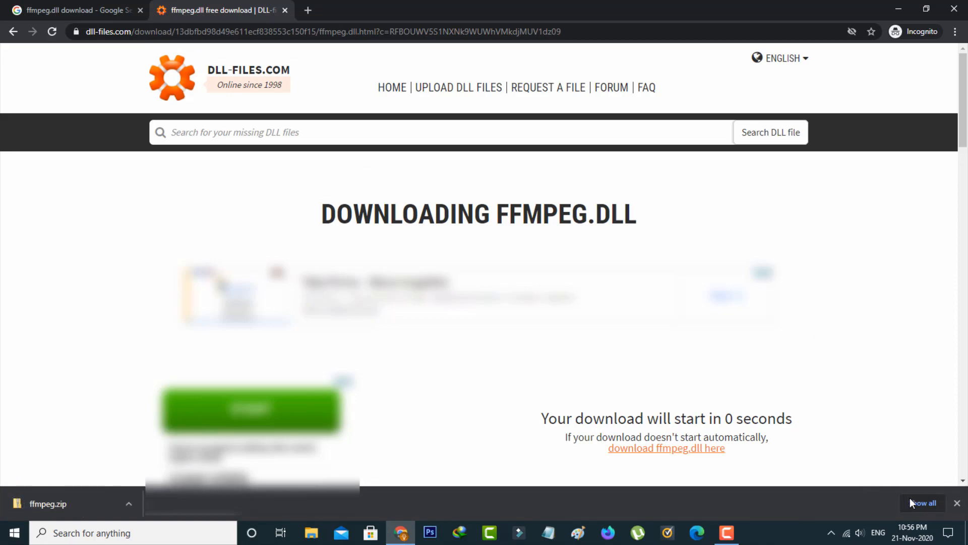
pyautogui.click(922, 503)
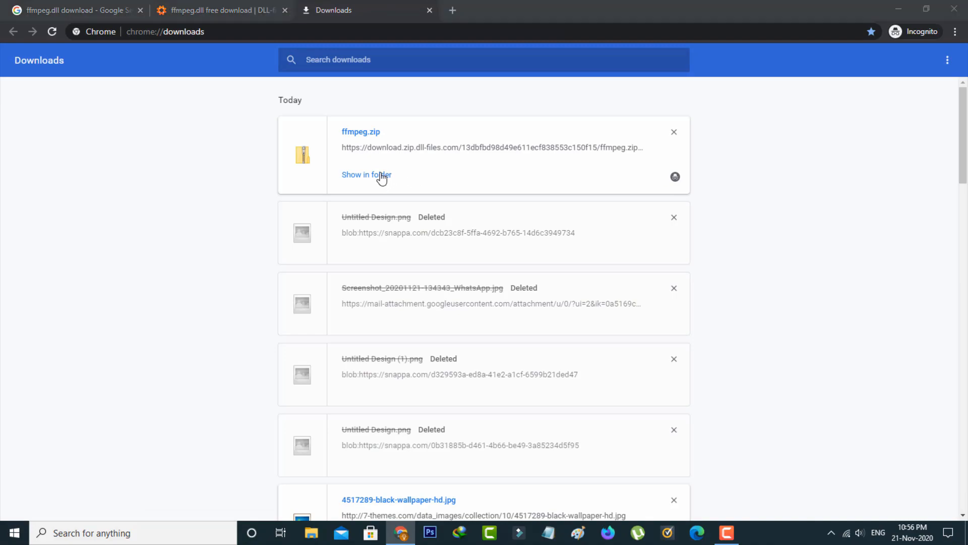
pyautogui.click(366, 174)
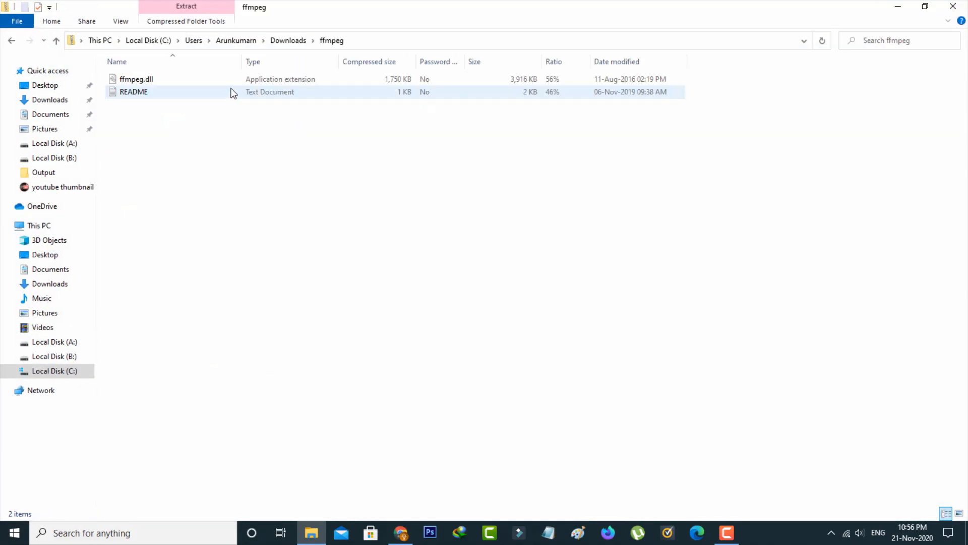
# Select ffmpeg.dll, then go to the Local Disk (C:) root.
pyautogui.click(135, 79)
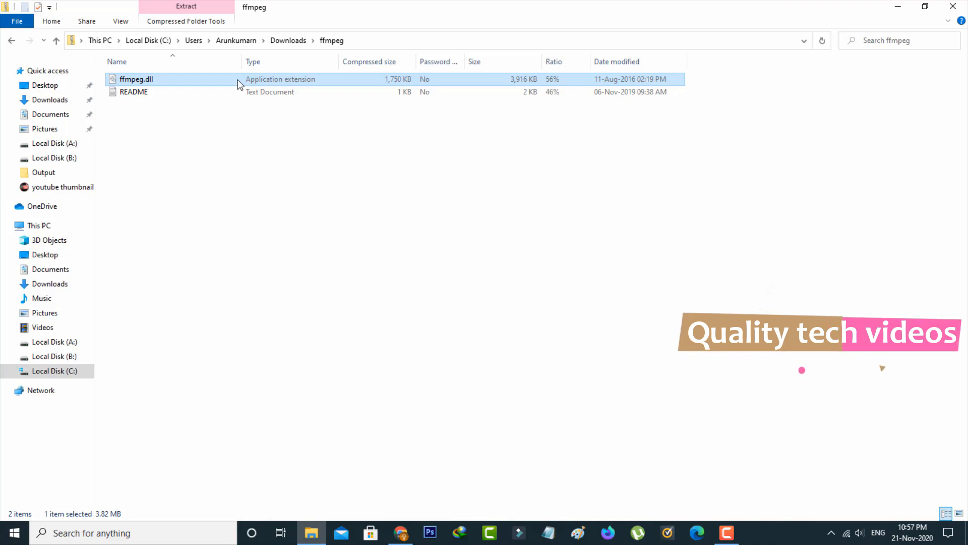
pyautogui.moveTo(296, 85)
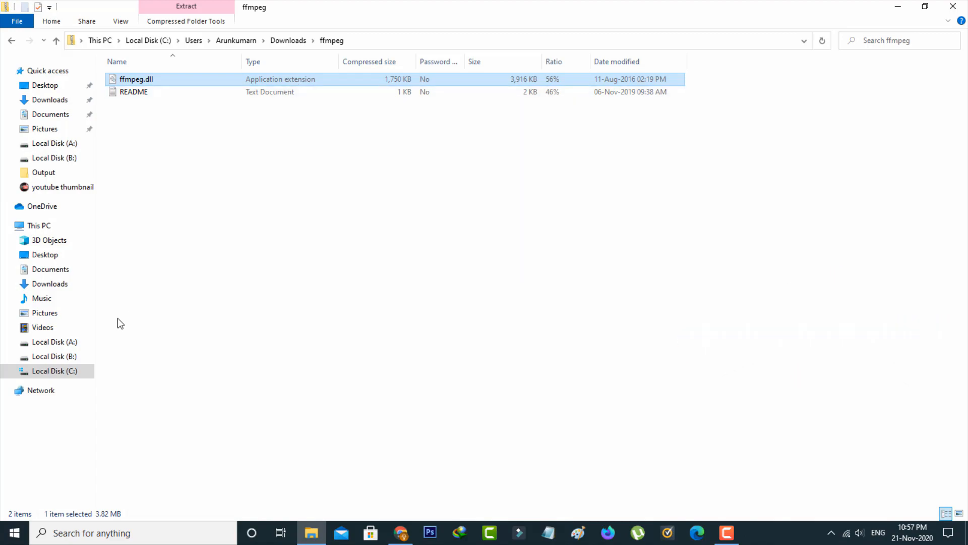
pyautogui.click(54, 371)
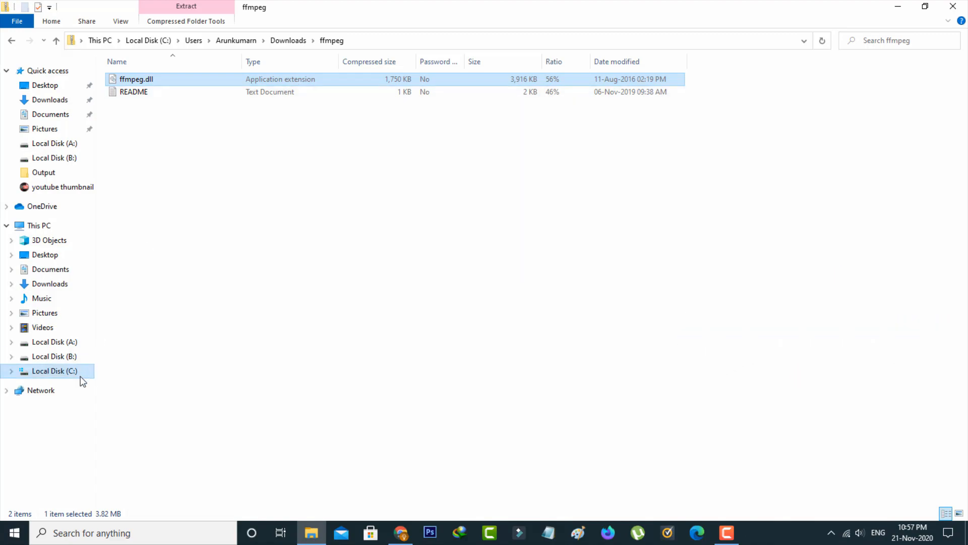
pyautogui.click(54, 371)
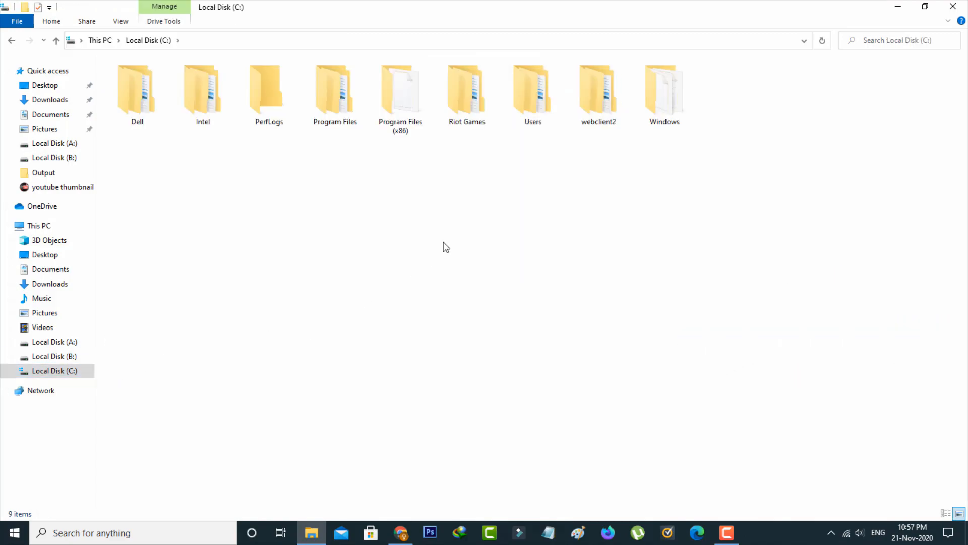
pyautogui.moveTo(542, 165)
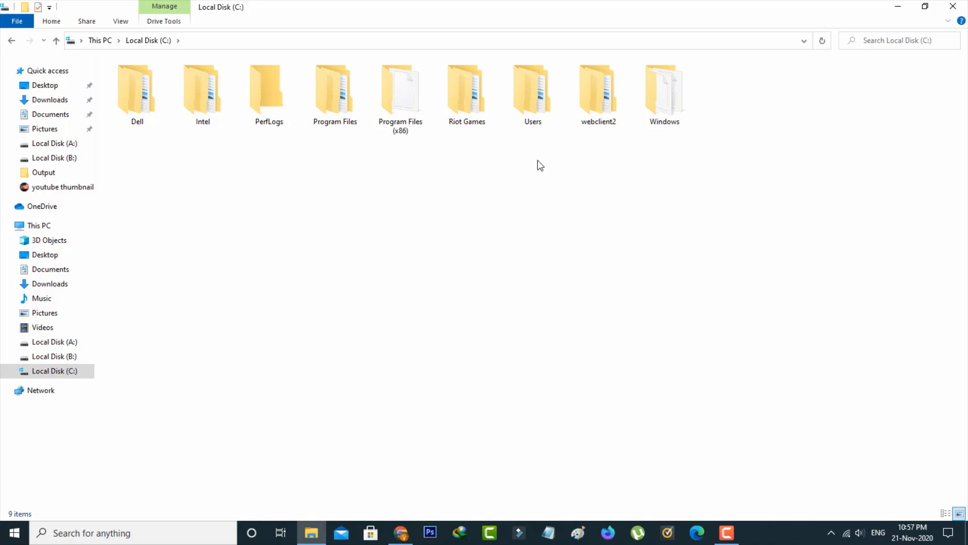
pyautogui.moveTo(412, 199)
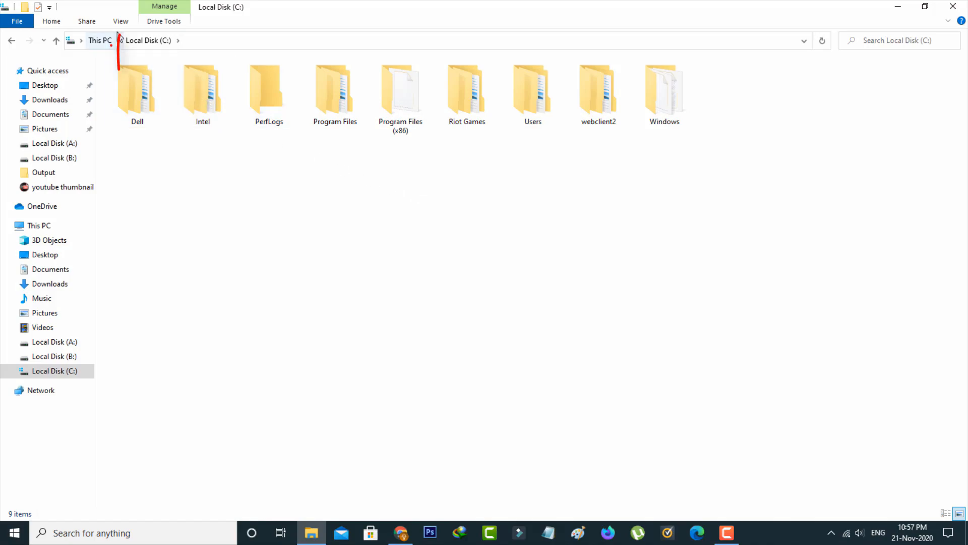
# Turn on hidden items in the C: drive view to reveal ProgramData.
pyautogui.click(121, 22)
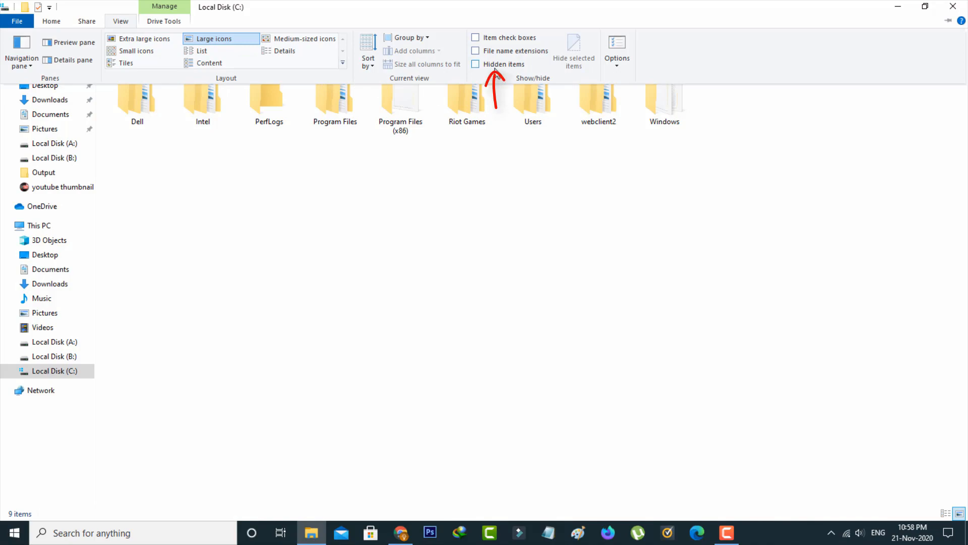
pyautogui.click(475, 63)
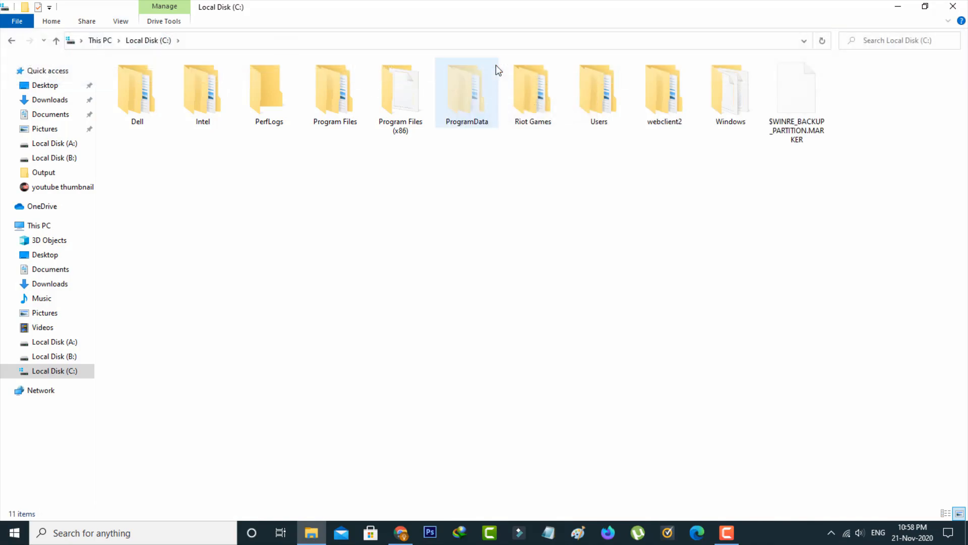
pyautogui.click(560, 262)
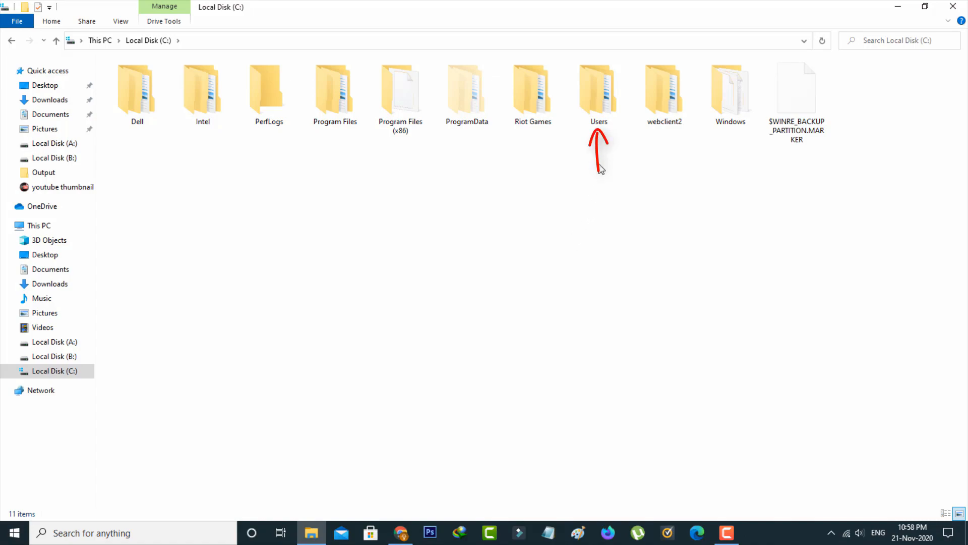
# Navigate through Users, the user profile, AppData and Local into Microsoft.
pyautogui.doubleClick(597, 90)
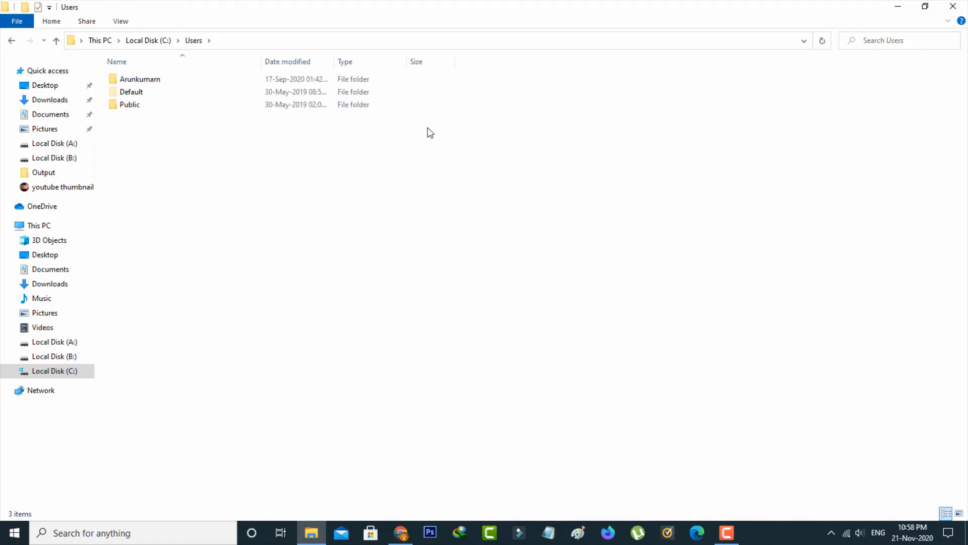
pyautogui.click(139, 79)
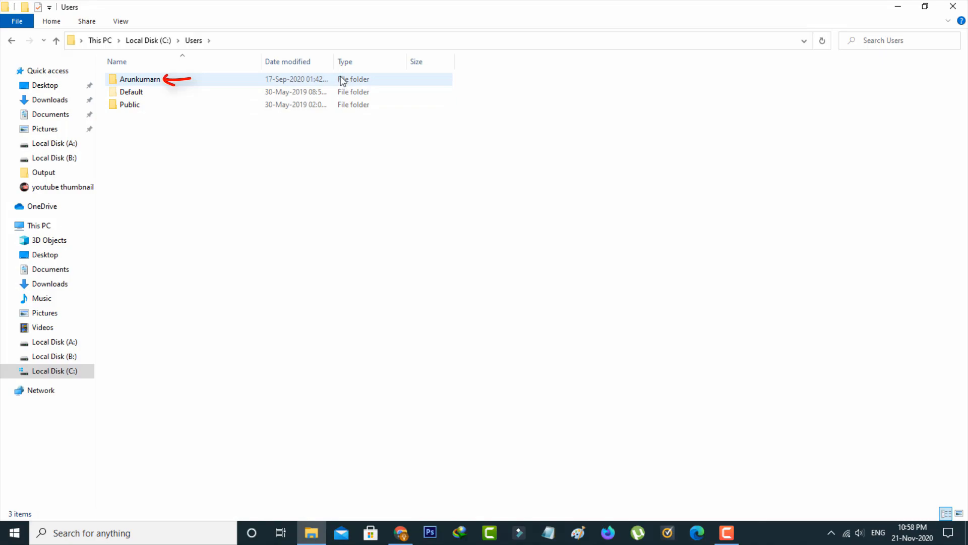
pyautogui.click(140, 79)
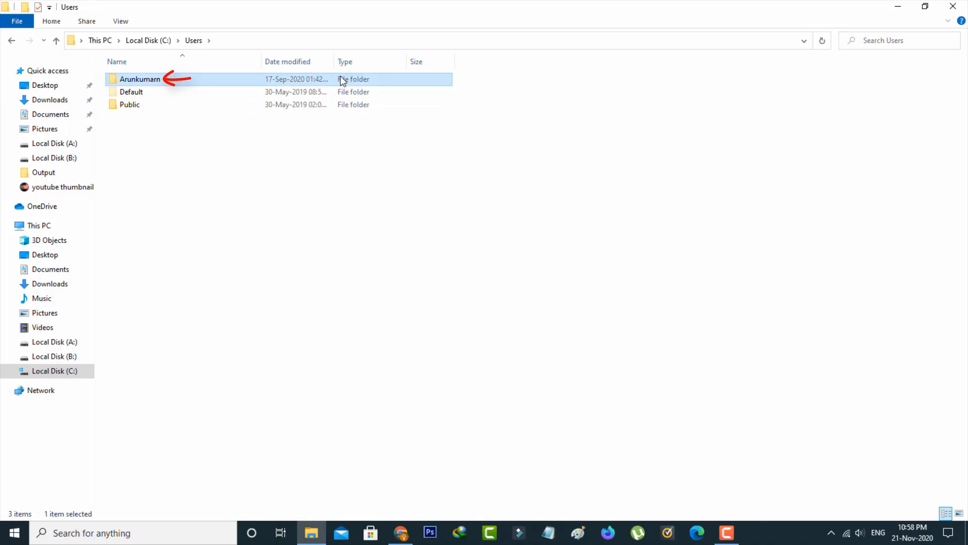
pyautogui.doubleClick(139, 80)
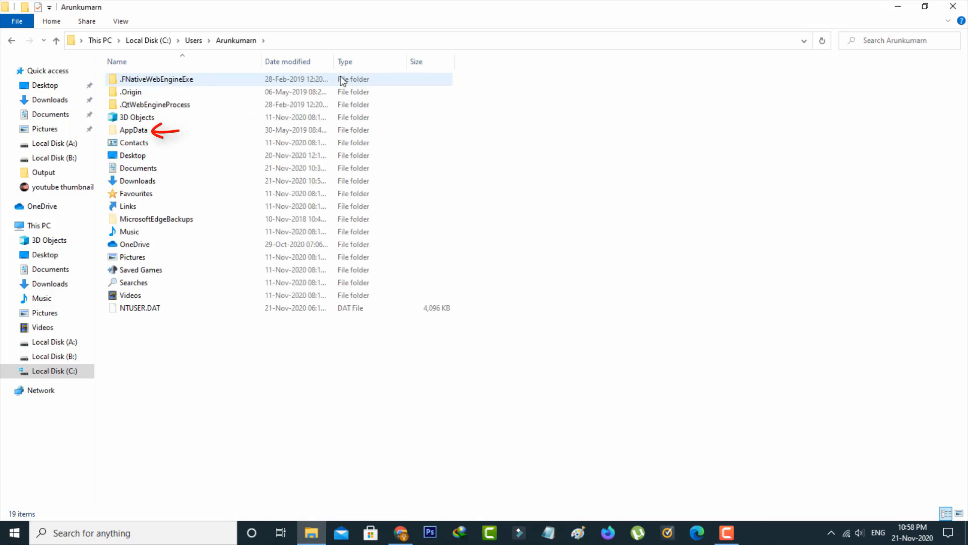
pyautogui.doubleClick(133, 130)
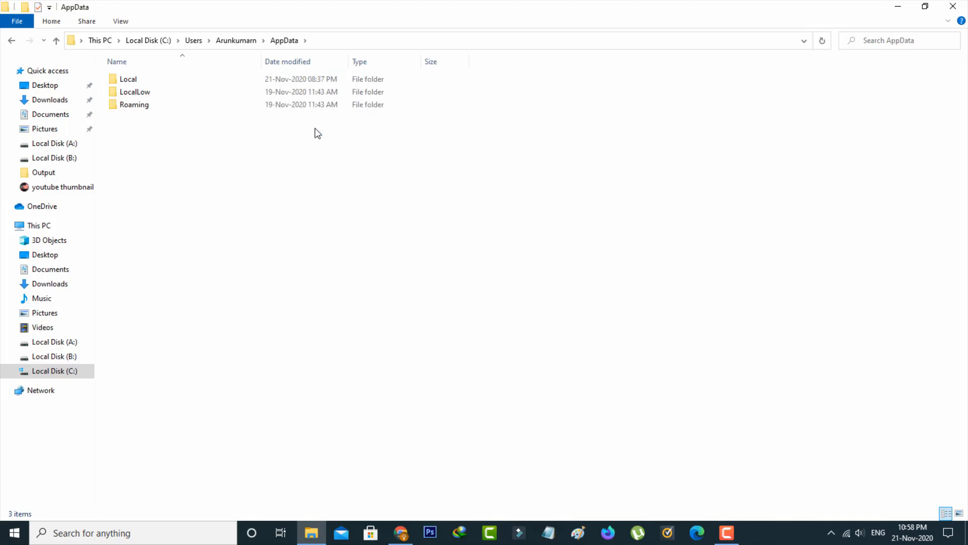
pyautogui.moveTo(363, 157)
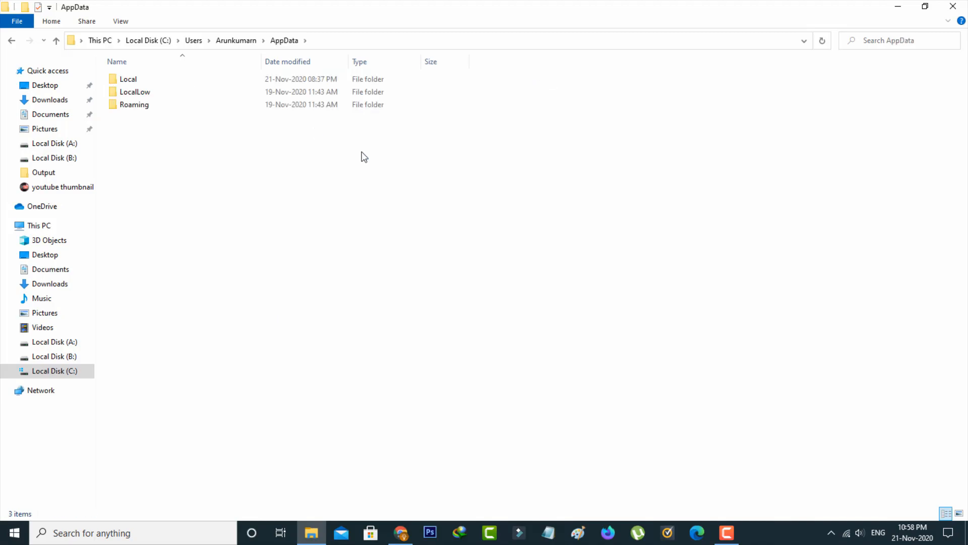
pyautogui.click(134, 104)
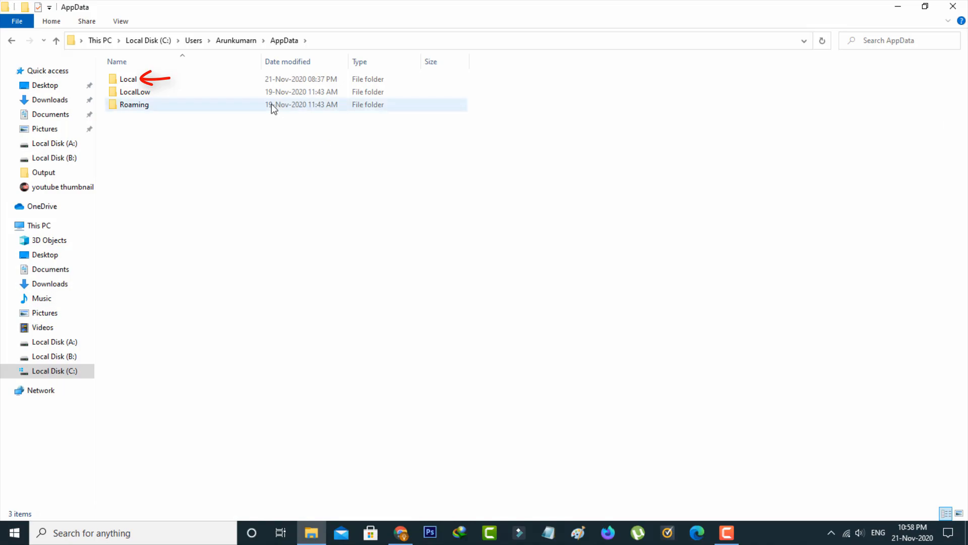
pyautogui.doubleClick(128, 79)
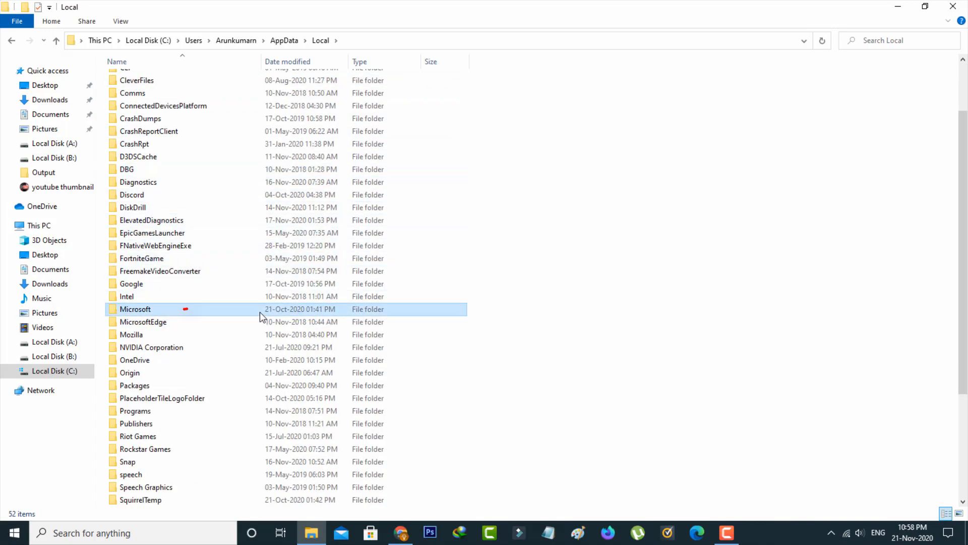
pyautogui.click(134, 309)
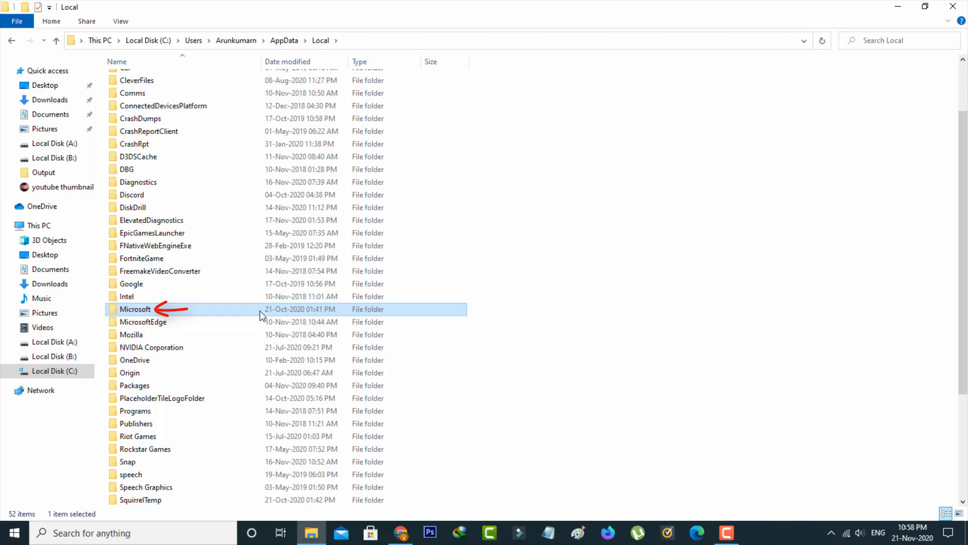
pyautogui.doubleClick(135, 309)
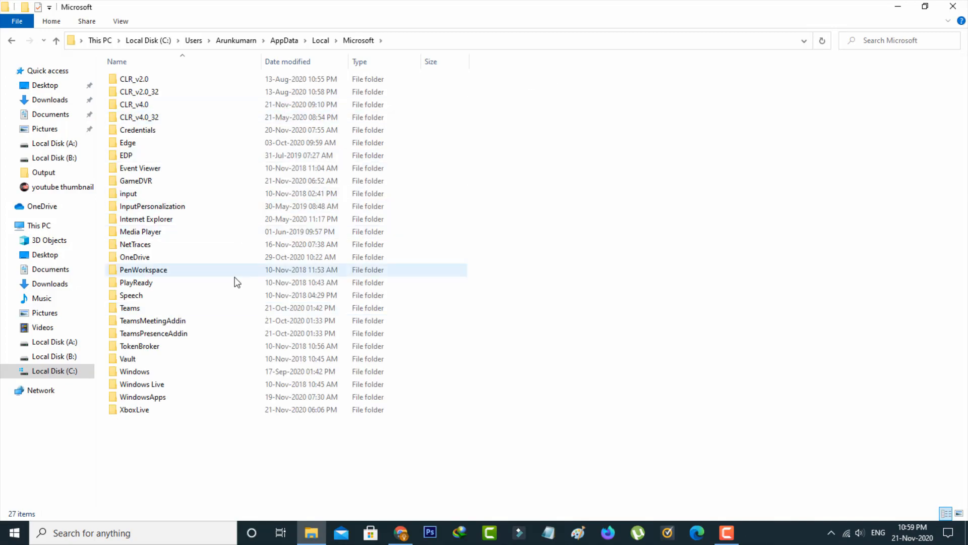
# Open Teams\current and right-click empty space to paste ffmpeg.dll.
pyautogui.doubleClick(143, 270)
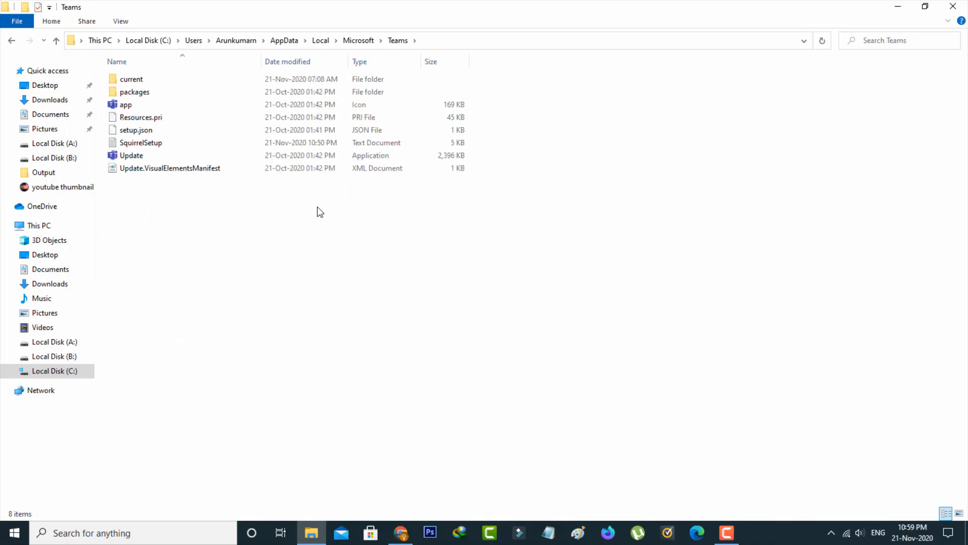
pyautogui.click(130, 79)
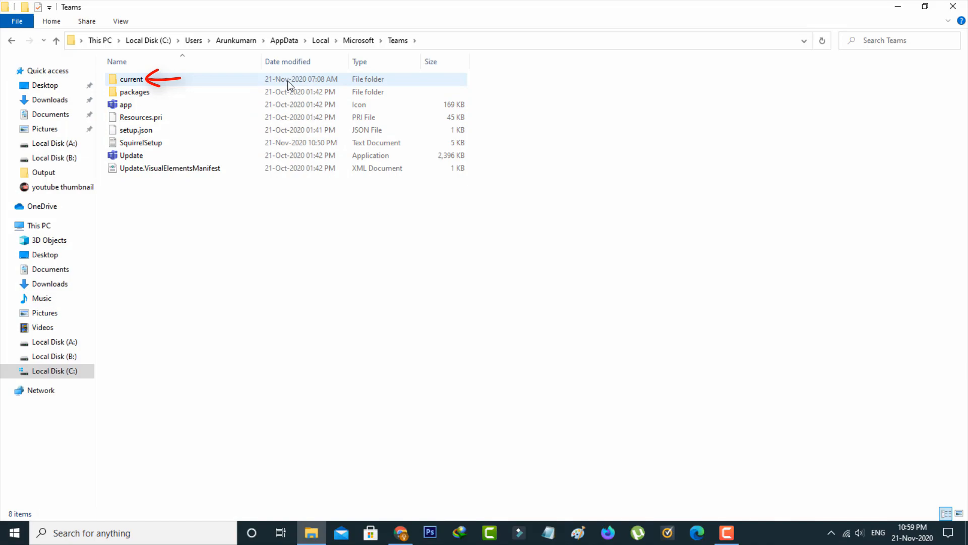
pyautogui.doubleClick(131, 79)
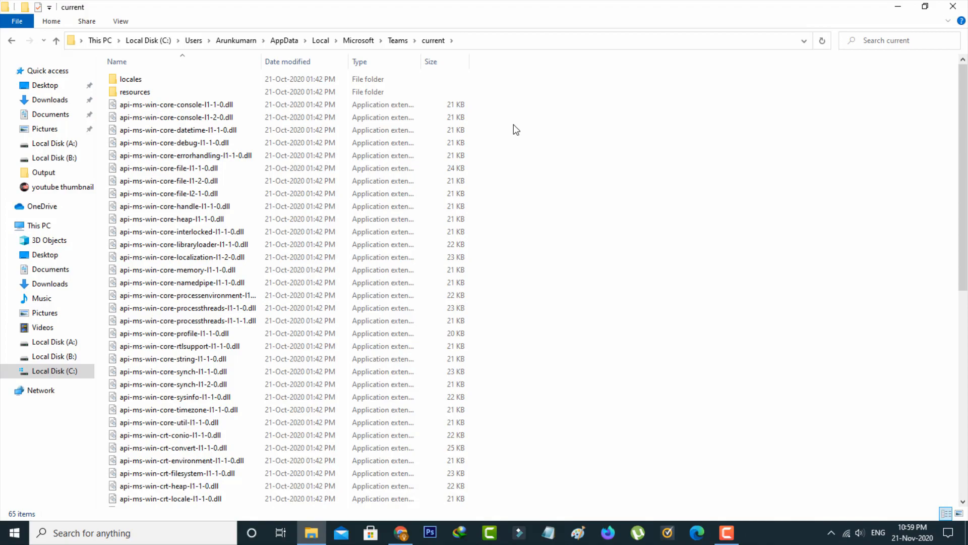
pyautogui.rightClick(516, 130)
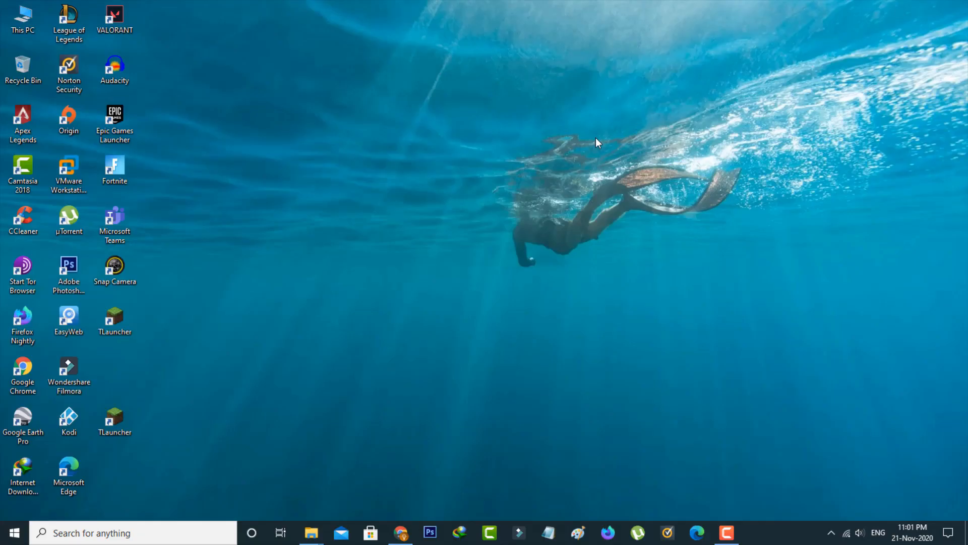
pyautogui.moveTo(222, 224)
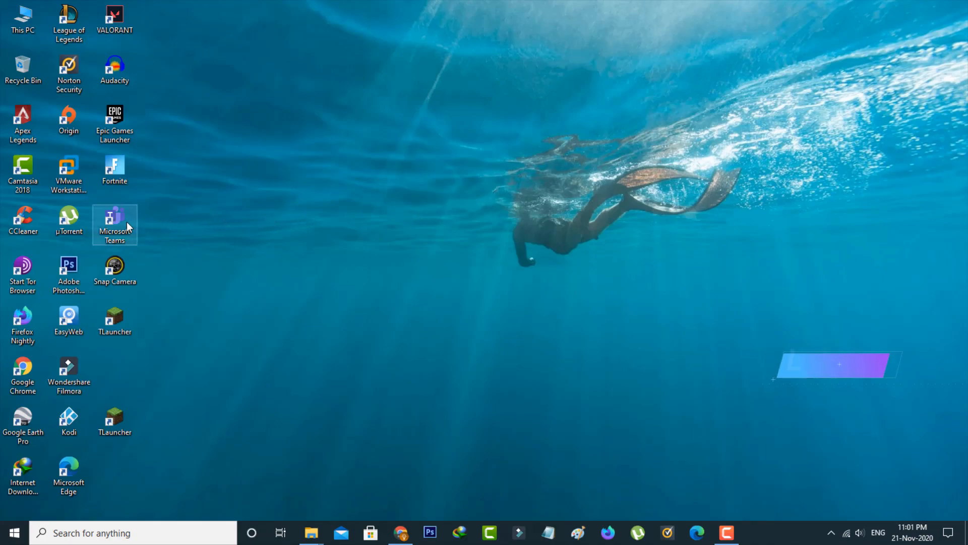
# Start Microsoft Teams from its desktop shortcut.
pyautogui.doubleClick(114, 220)
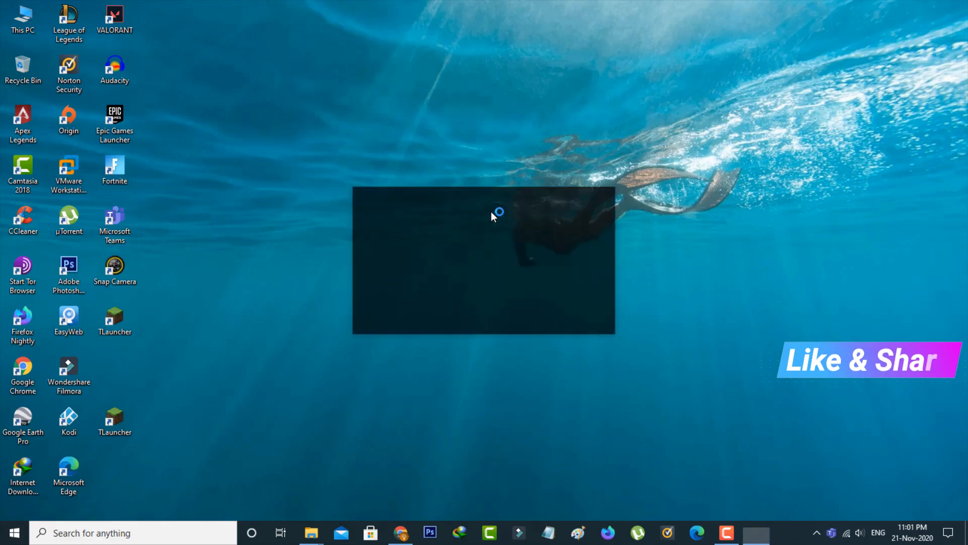